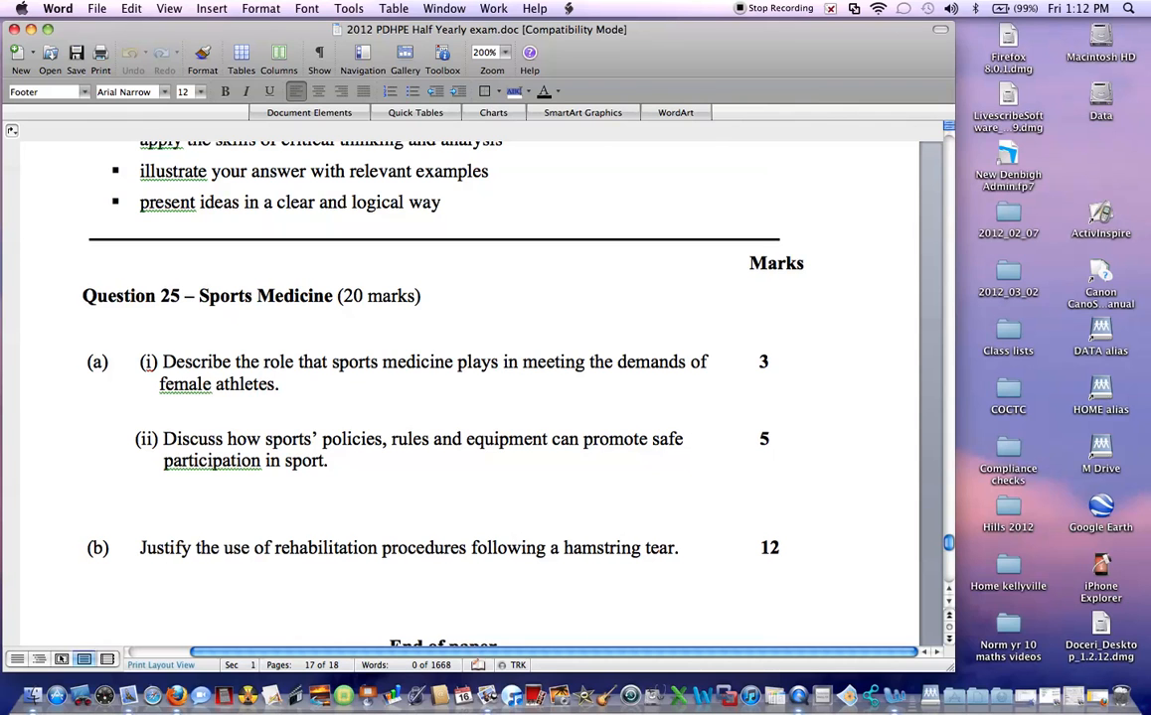
# Apply bold from the Formatting toolbar to 'Describe' and 'role' in question 25(a)(i)
pyautogui.doubleClick(196, 362)
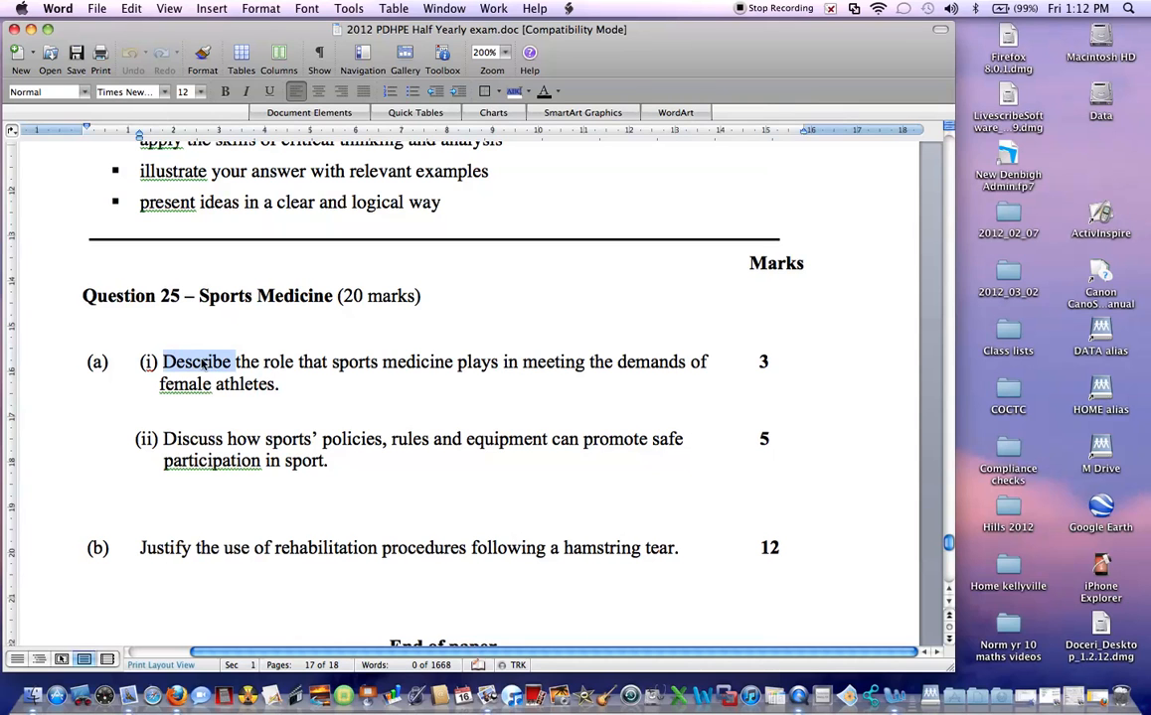
pyautogui.click(226, 91)
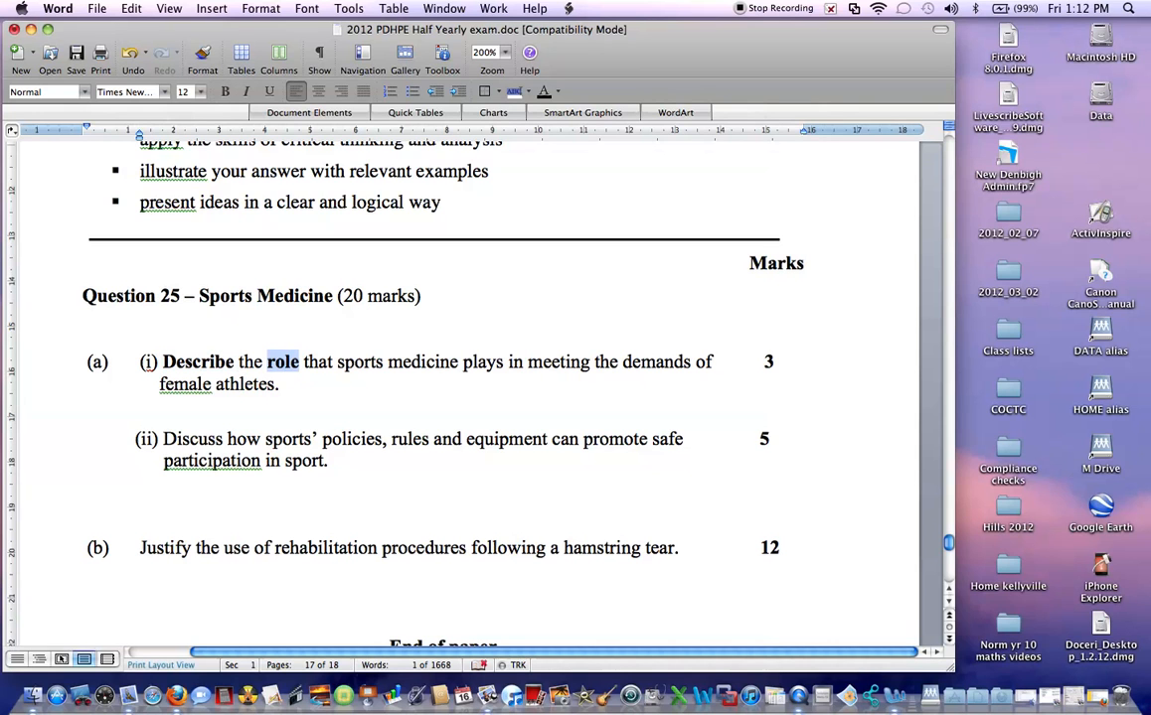
pyautogui.click(228, 92)
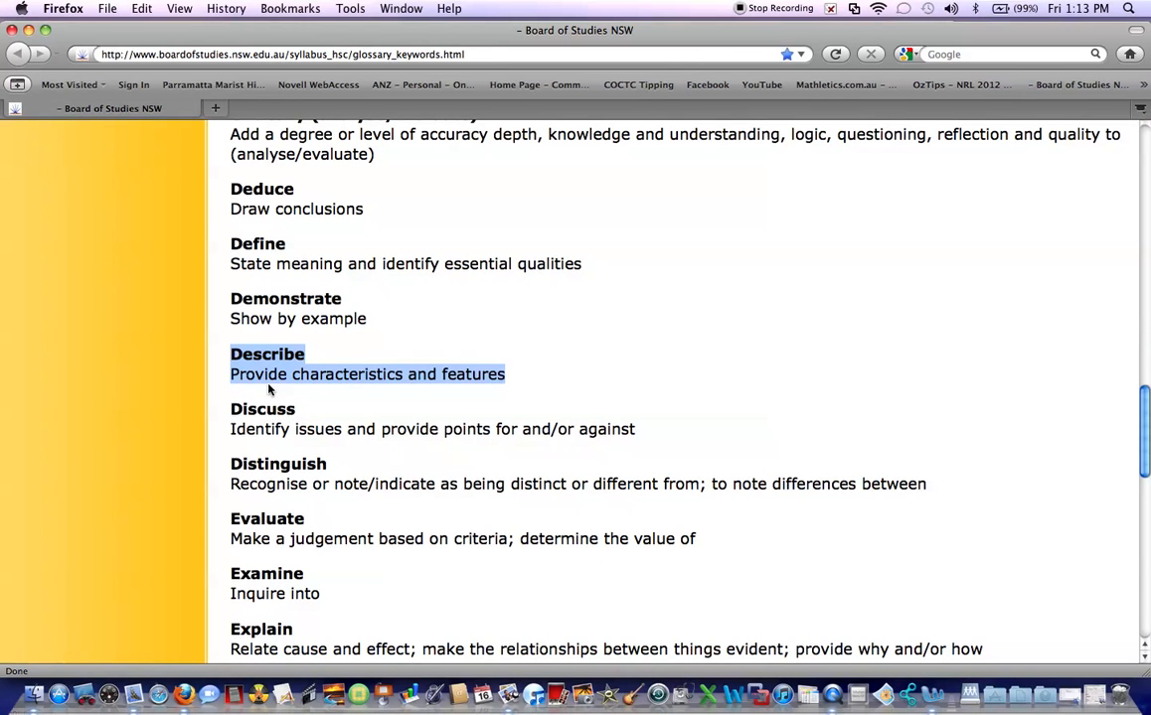
pyautogui.moveTo(373, 393)
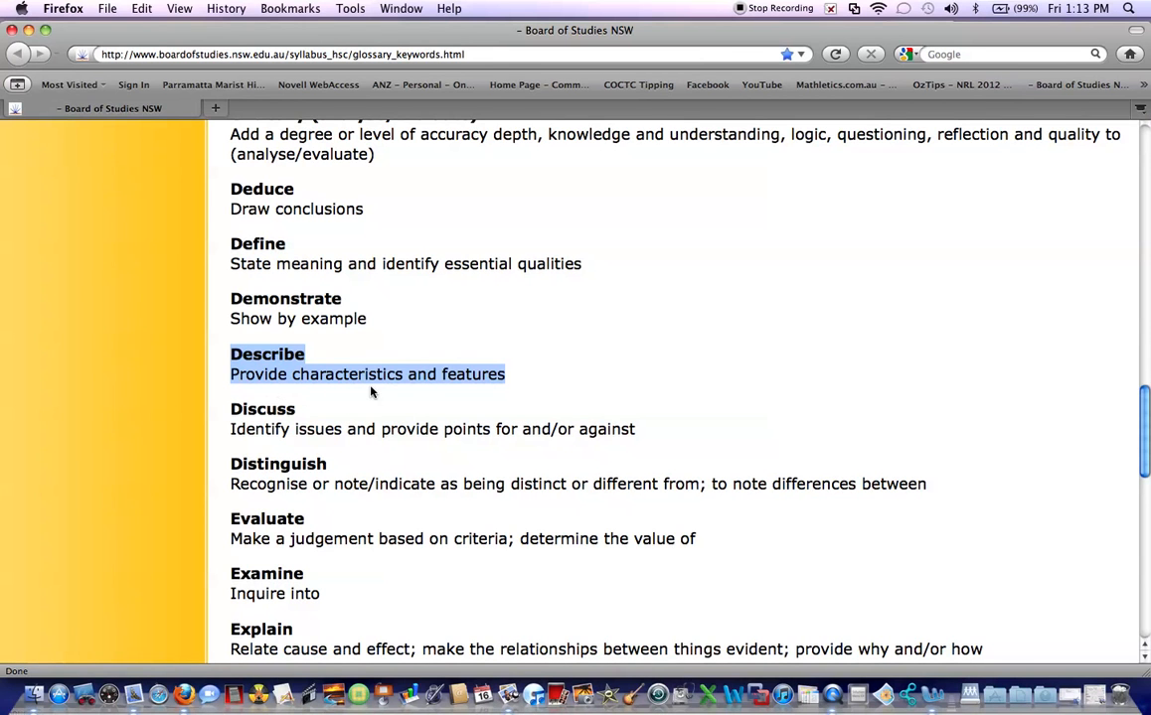
# Find the 'Describe' entry in the Firefox Board of Studies glossary
pyautogui.press('F3')
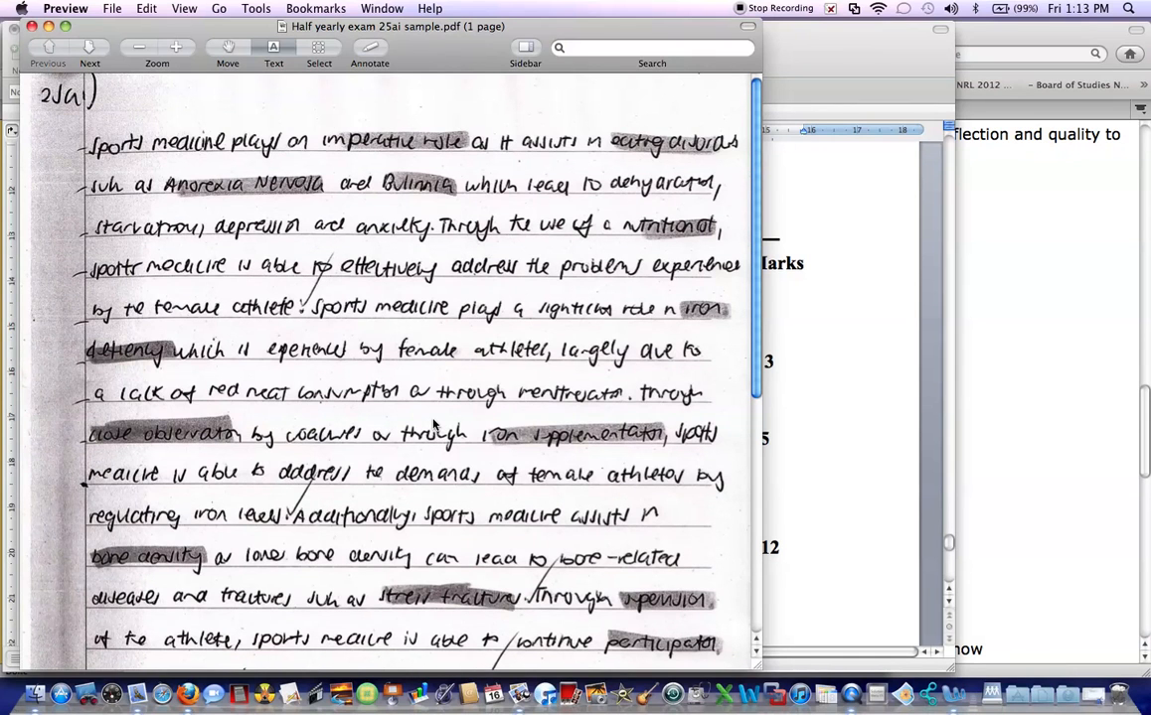
pyautogui.moveTo(198, 142)
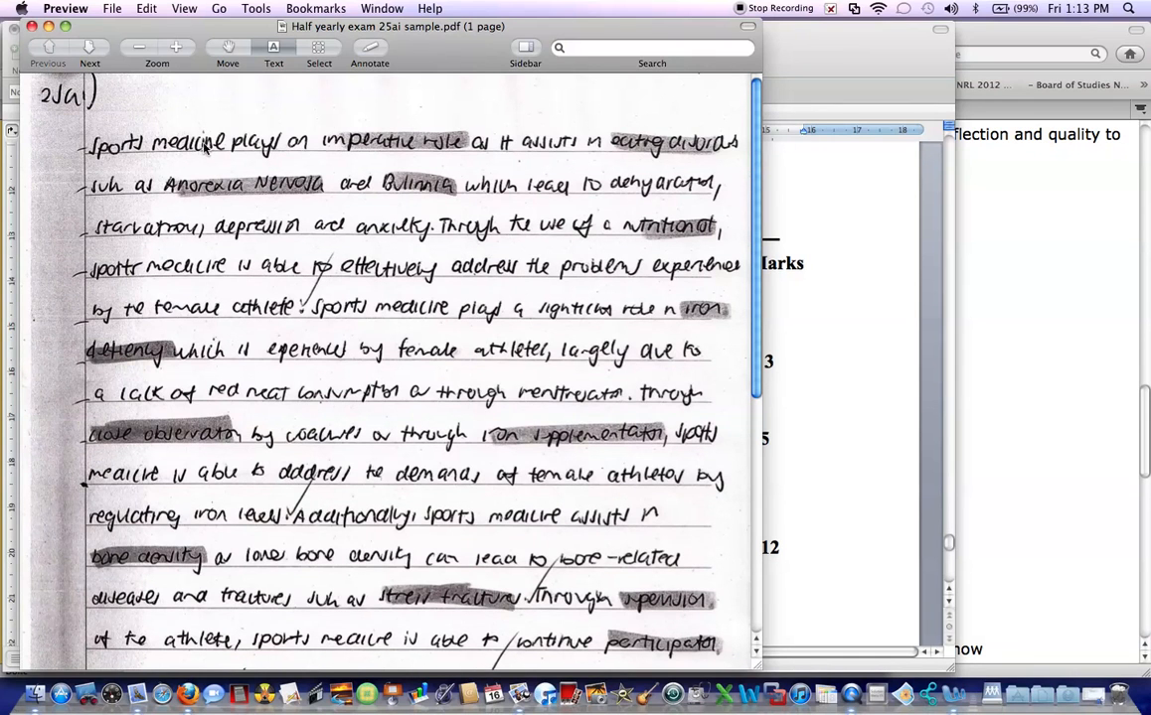
pyautogui.moveTo(506, 156)
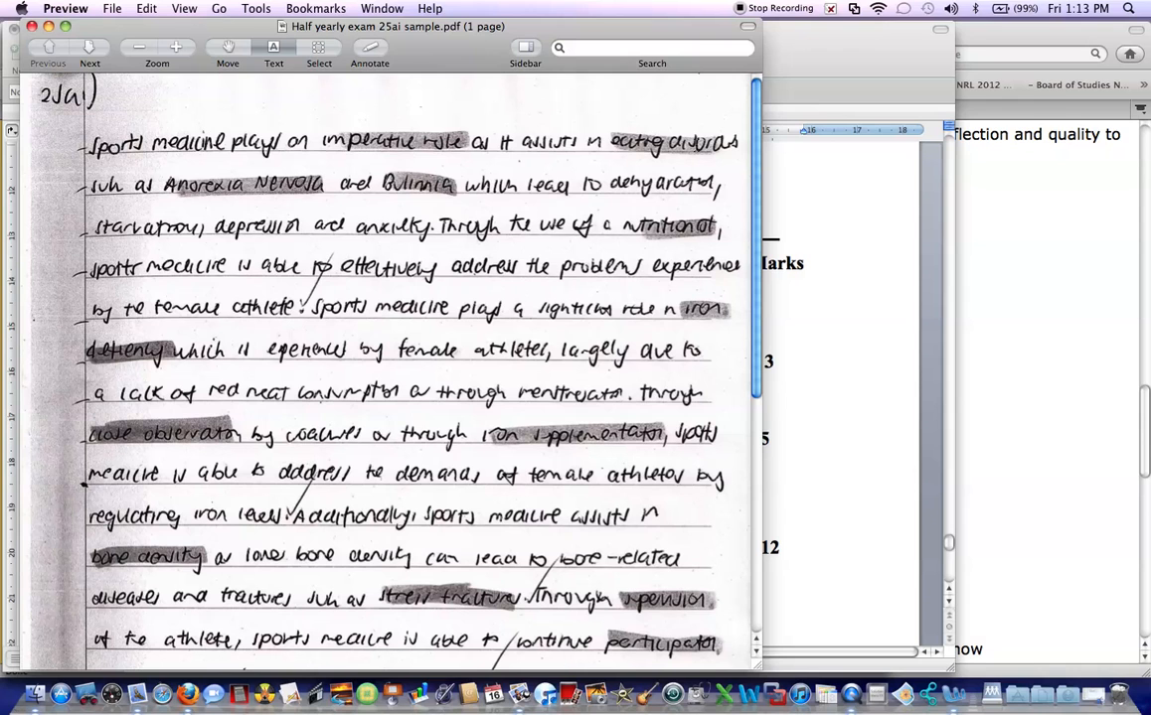
pyautogui.moveTo(291, 188)
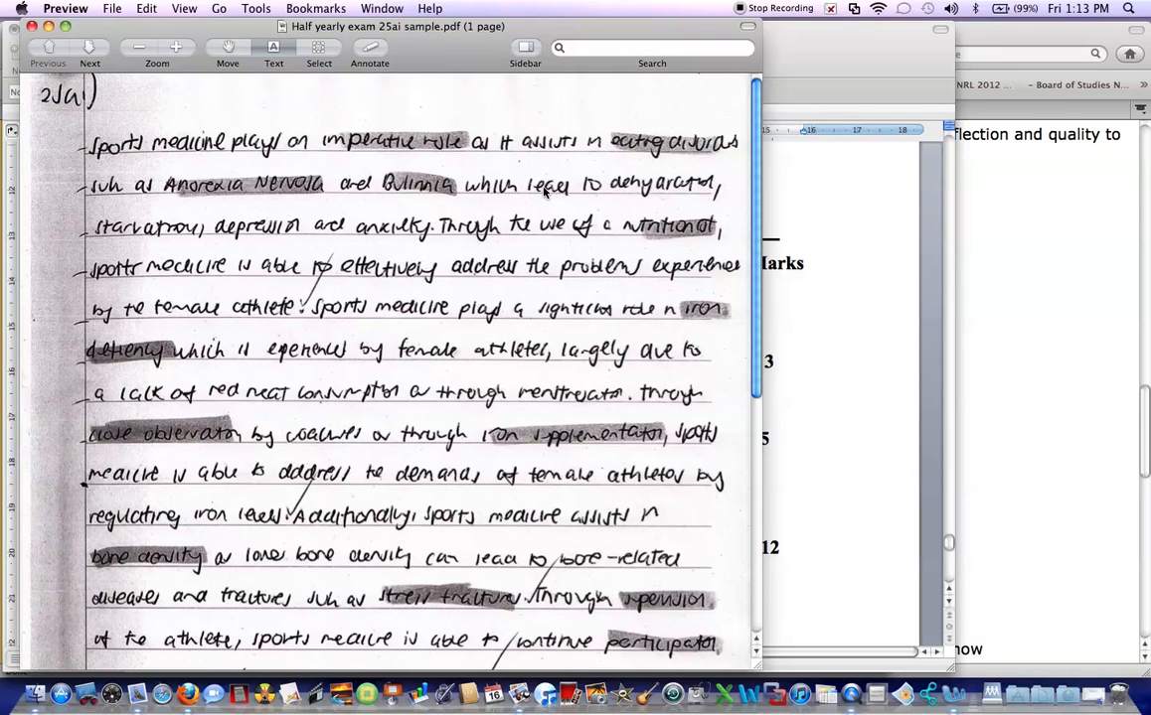
pyautogui.moveTo(501, 210)
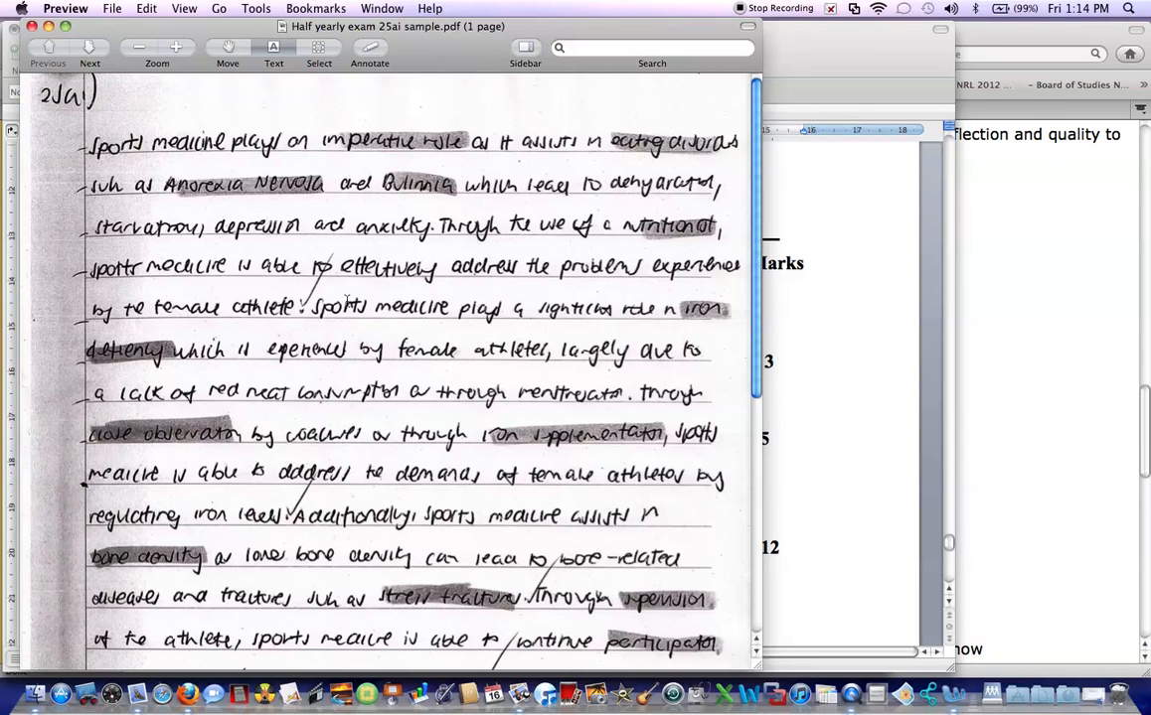
pyautogui.moveTo(675, 313)
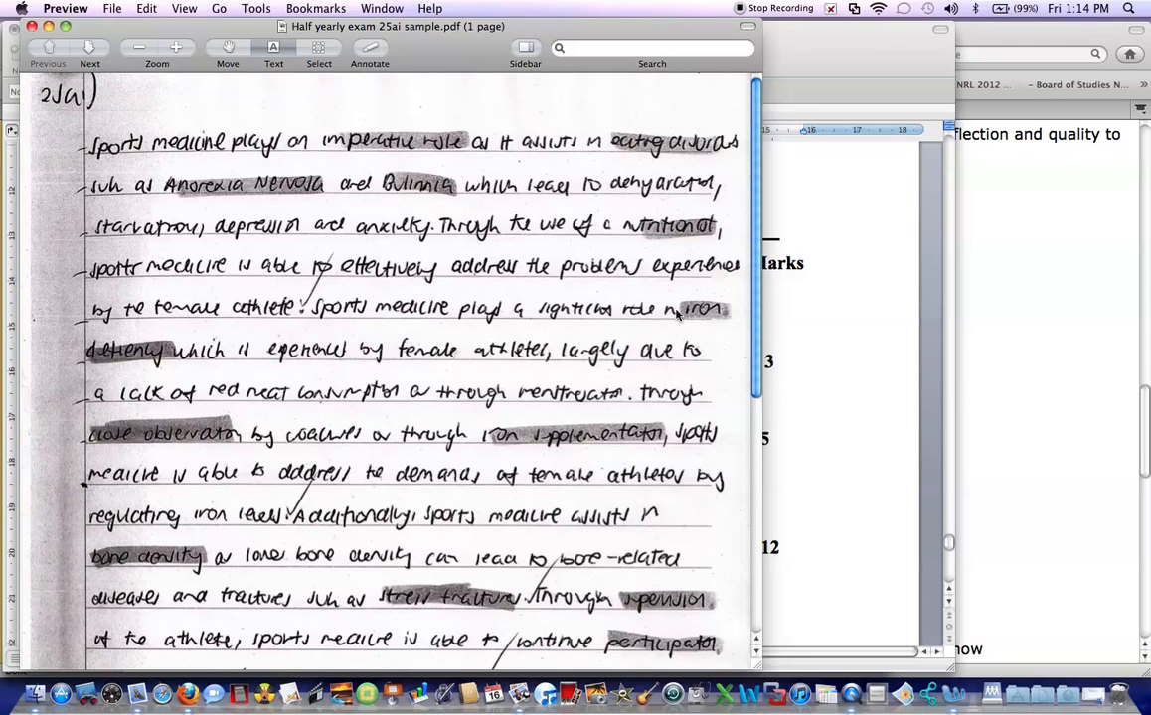
pyautogui.moveTo(252, 345)
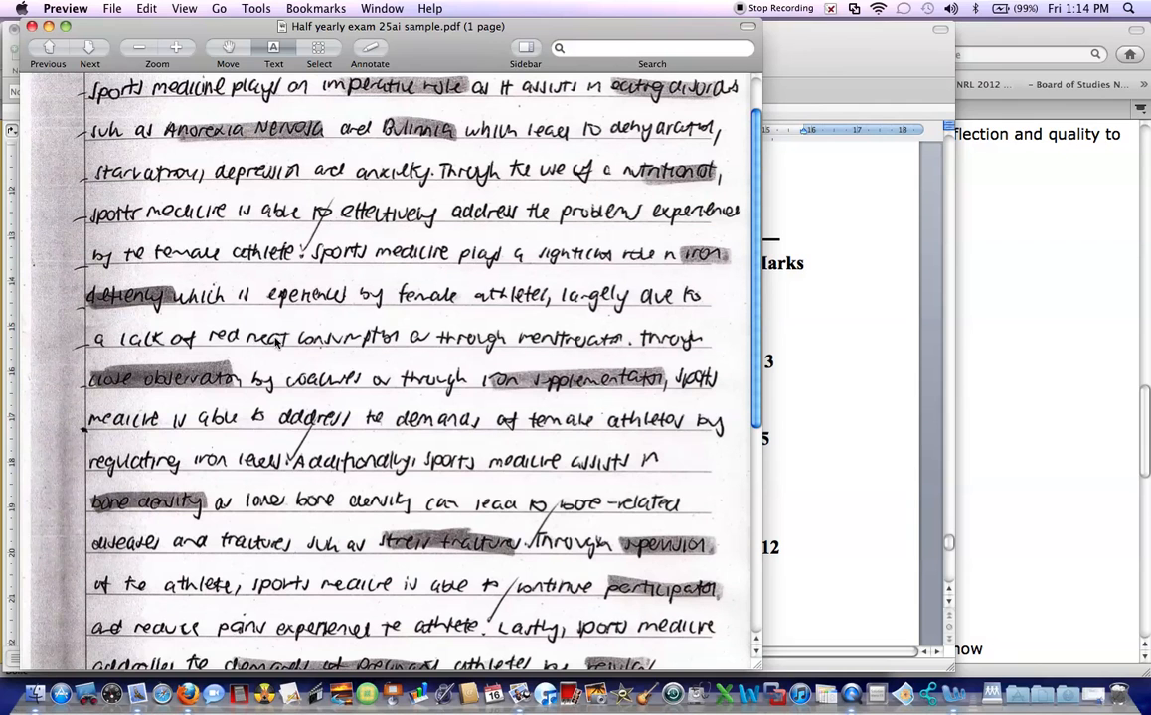
pyautogui.moveTo(461, 303)
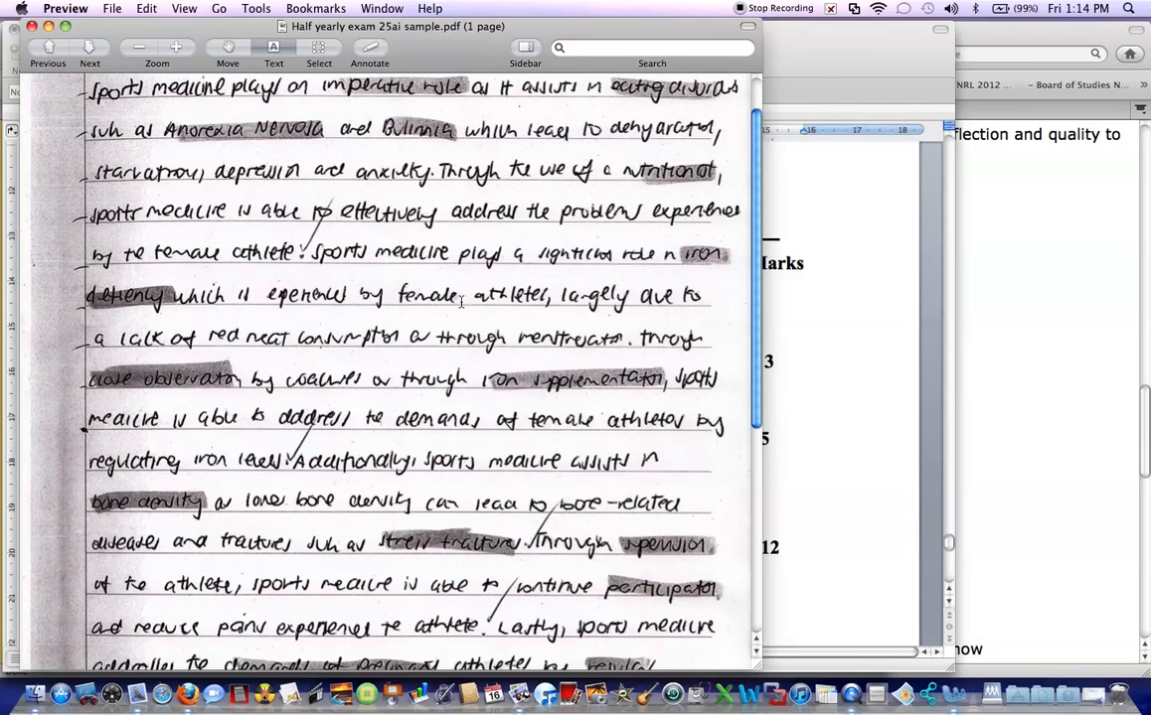
# Scroll through the handwritten sample answer in Preview to its circled mark of 3
pyautogui.scroll(-3)
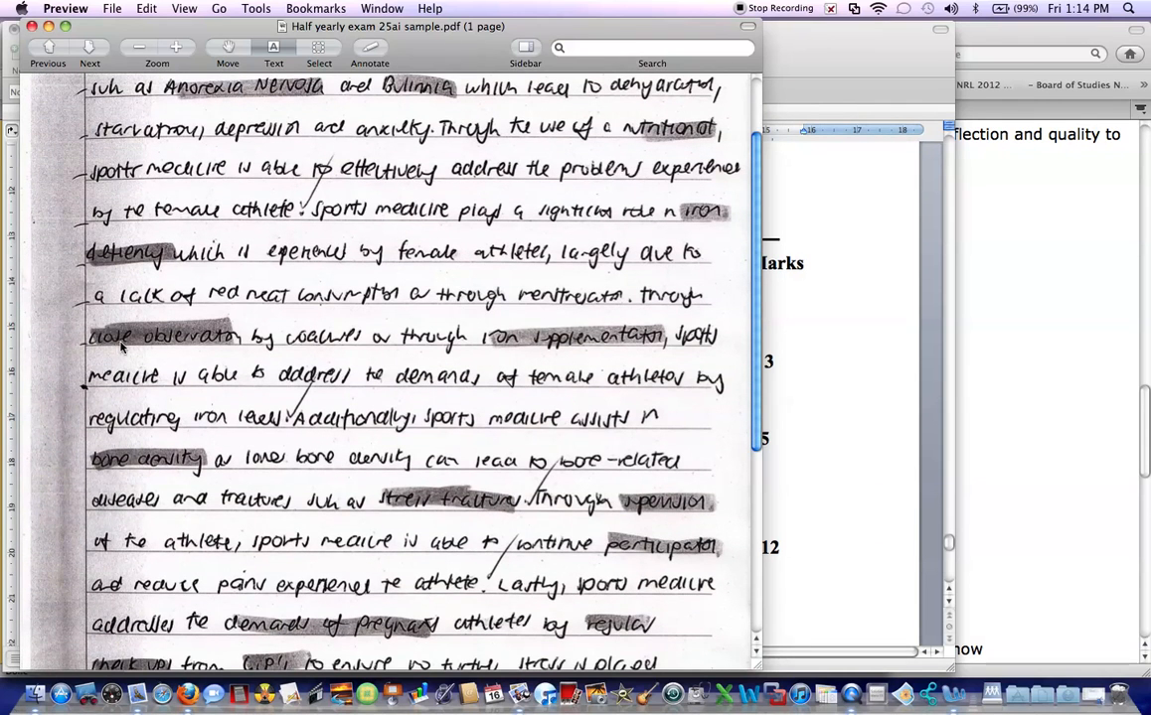
pyautogui.moveTo(560, 341)
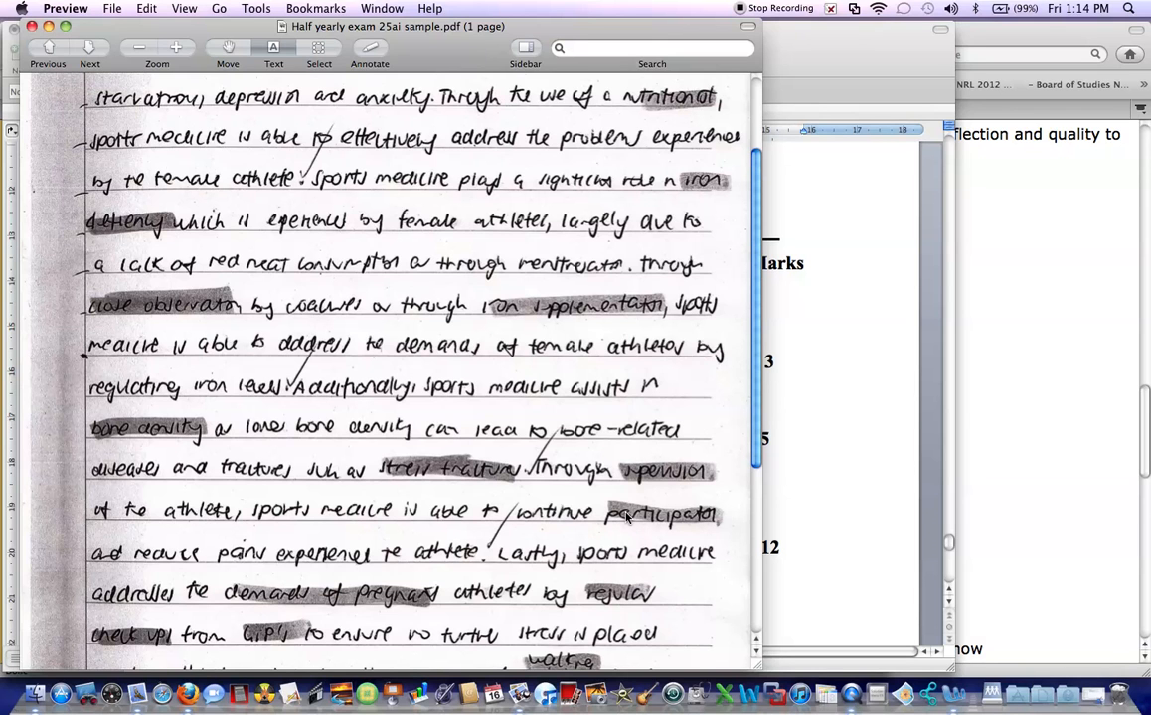
pyautogui.moveTo(466, 528)
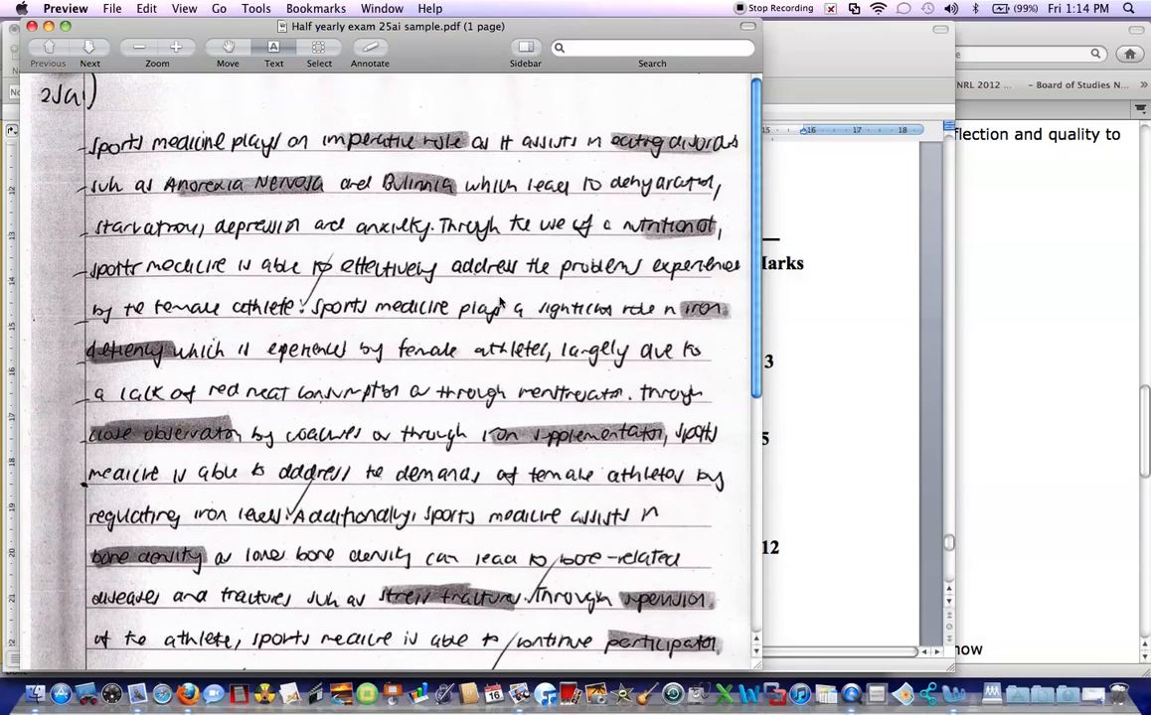
pyautogui.moveTo(678, 318)
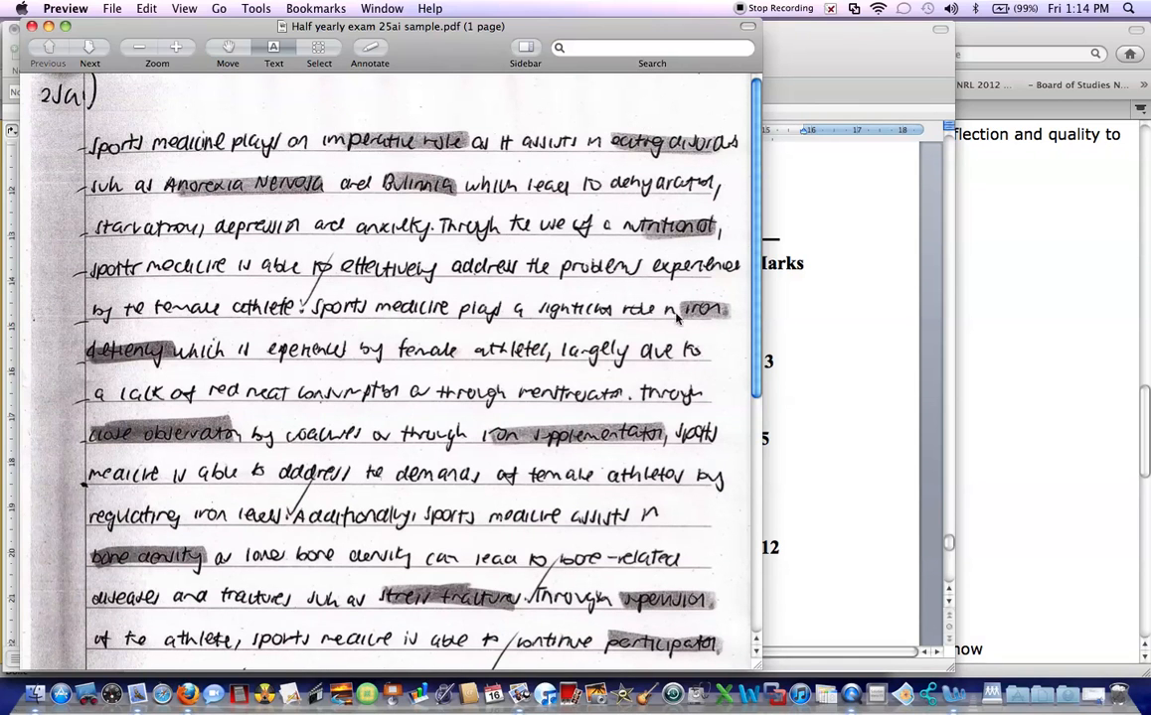
pyautogui.scroll(-3)
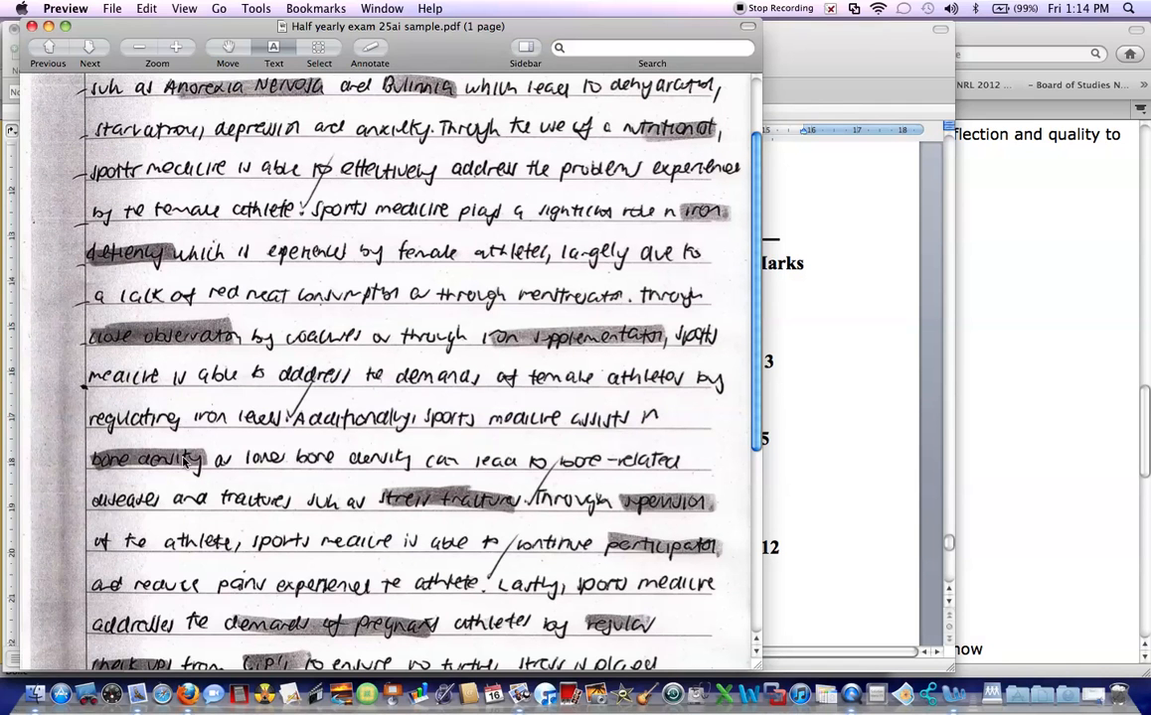
pyautogui.scroll(-3)
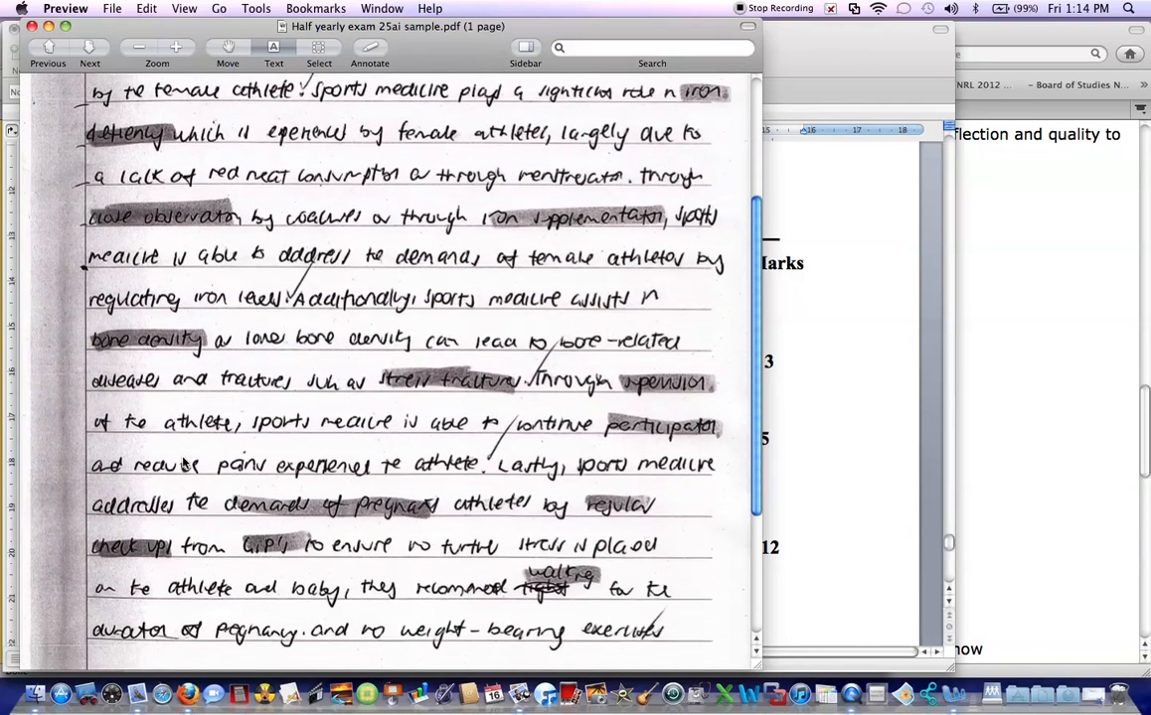
pyautogui.scroll(-3)
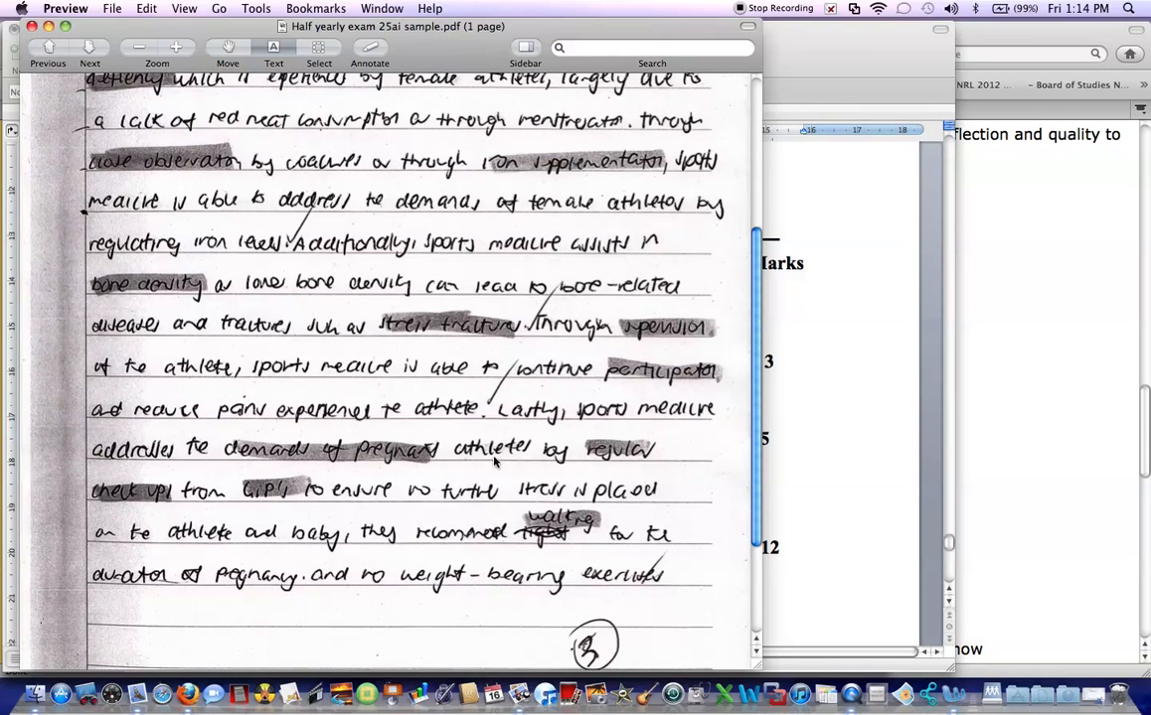
pyautogui.moveTo(204, 492)
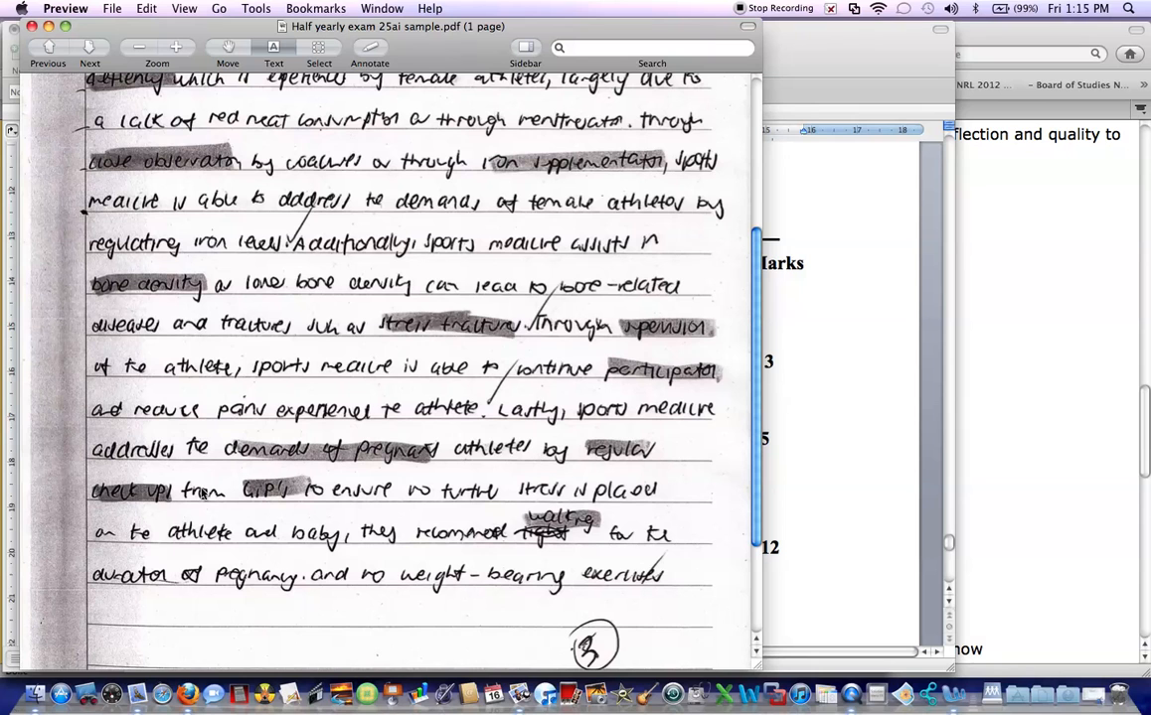
pyautogui.moveTo(284, 510)
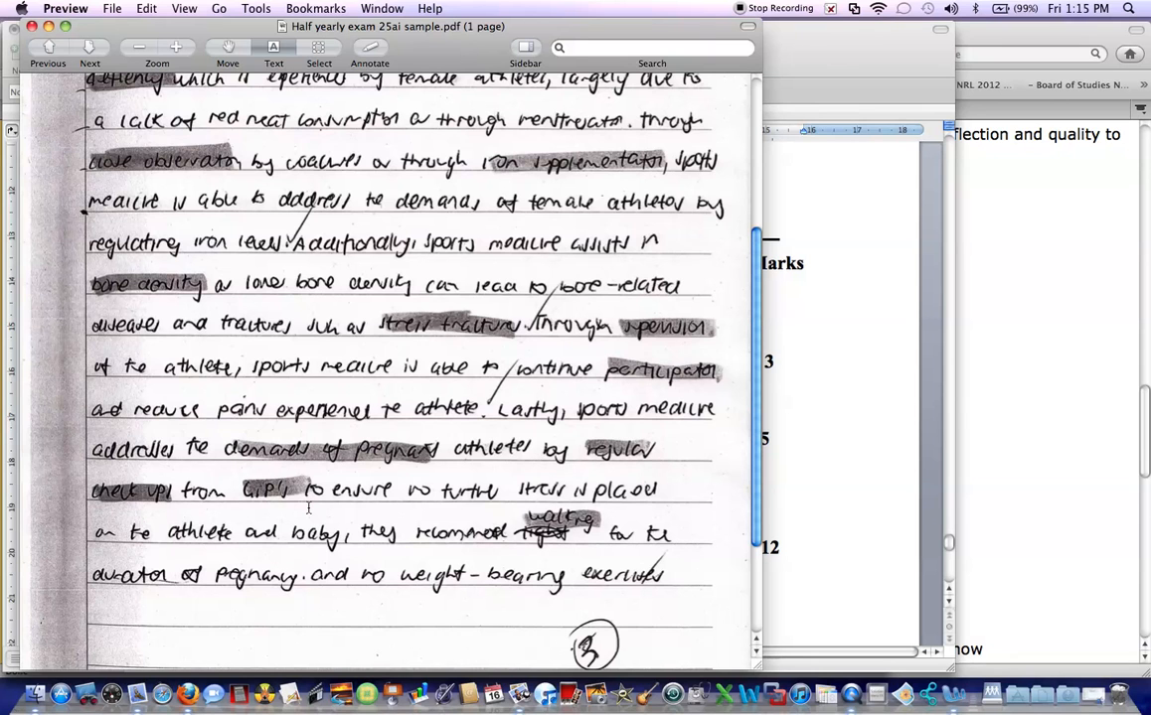
# Scroll the sample answer, then select the keyword 'role' in Word's question 25(a)(i)
pyautogui.scroll(-3)
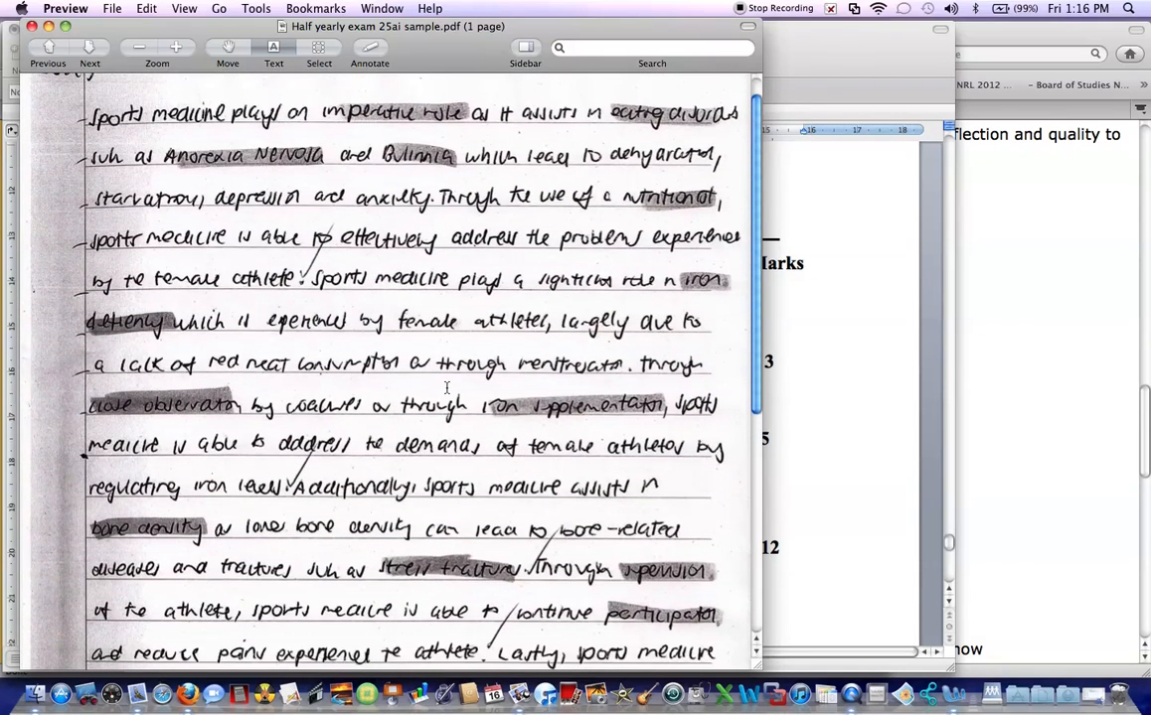
pyautogui.scroll(-3)
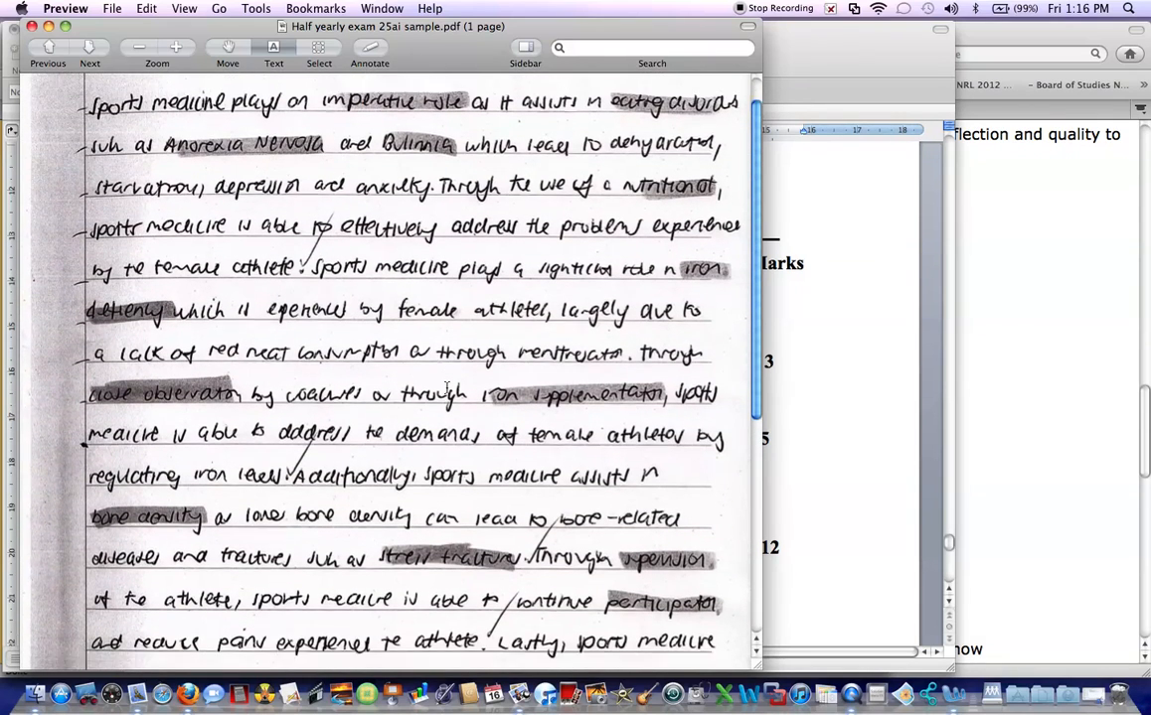
pyautogui.scroll(-3)
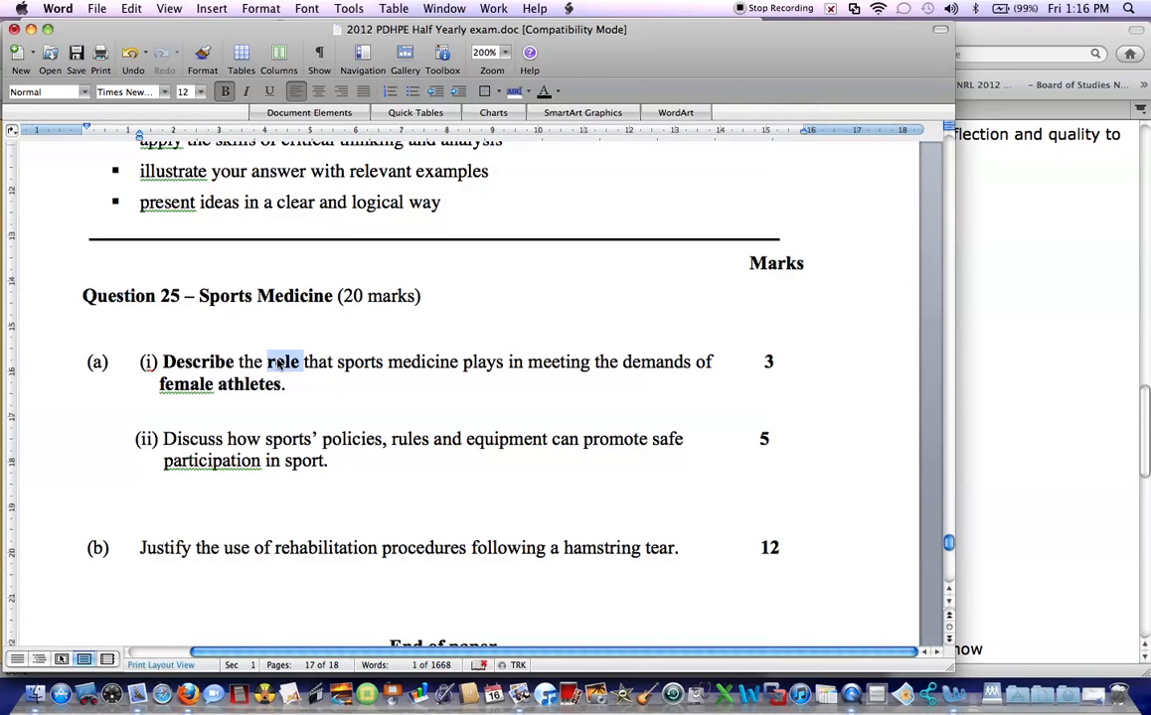
pyautogui.doubleClick(282, 362)
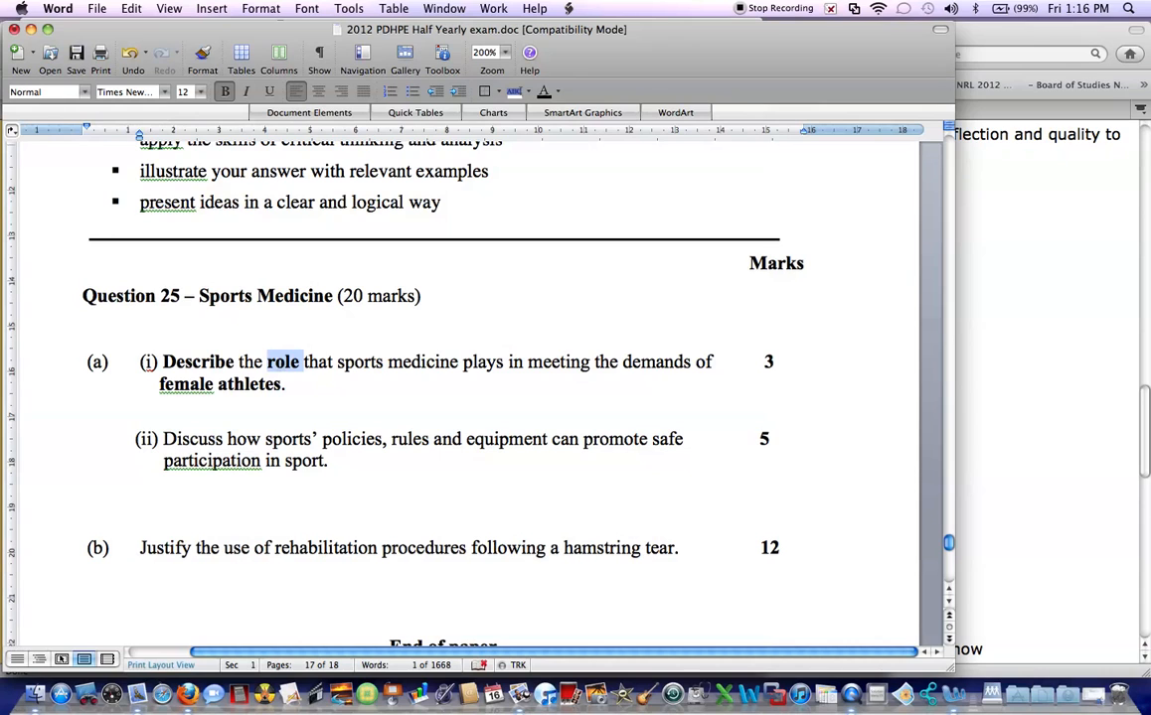